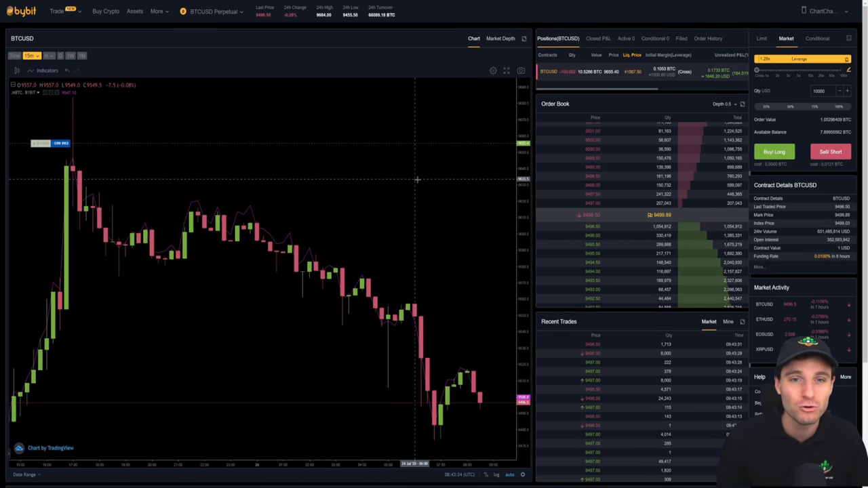
{"action": "mouse_move", "coordinate": [99, 125]}
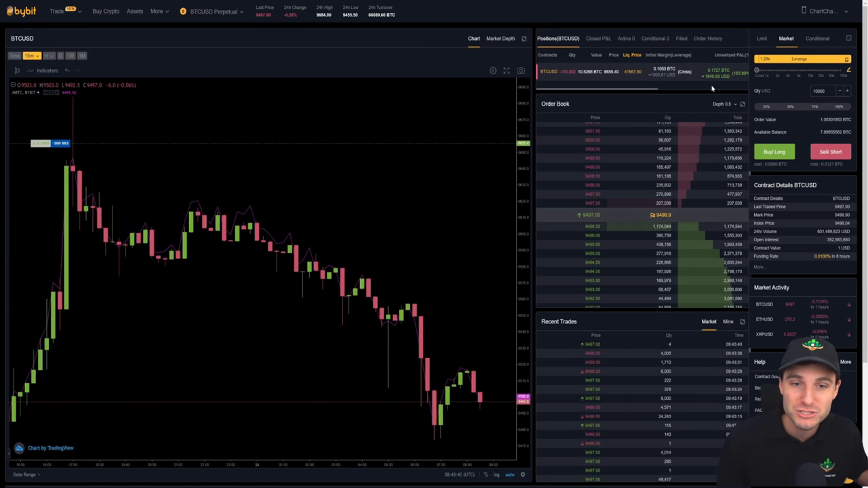
{"action": "mouse_move", "coordinate": [387, 161]}
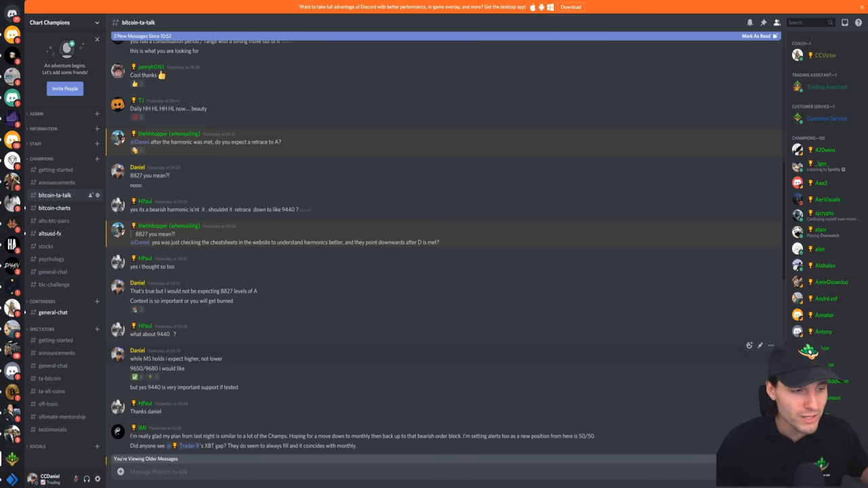
{"action": "mouse_move", "coordinate": [158, 352]}
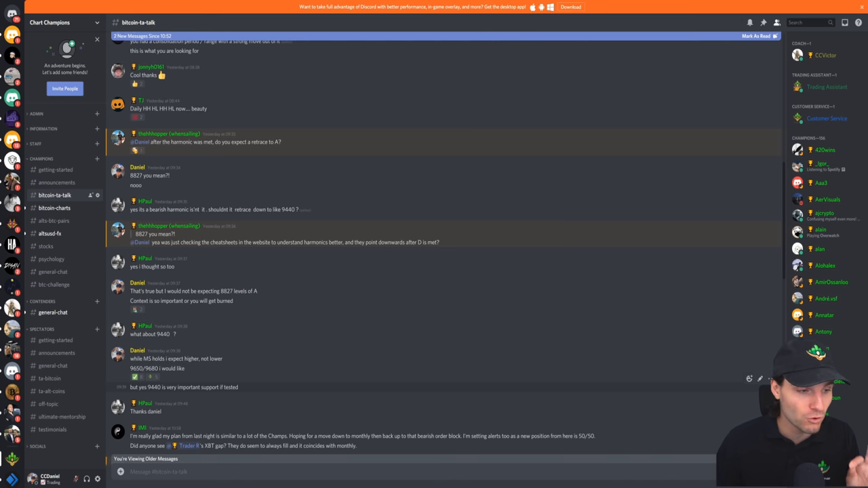
{"action": "mouse_move", "coordinate": [314, 371]}
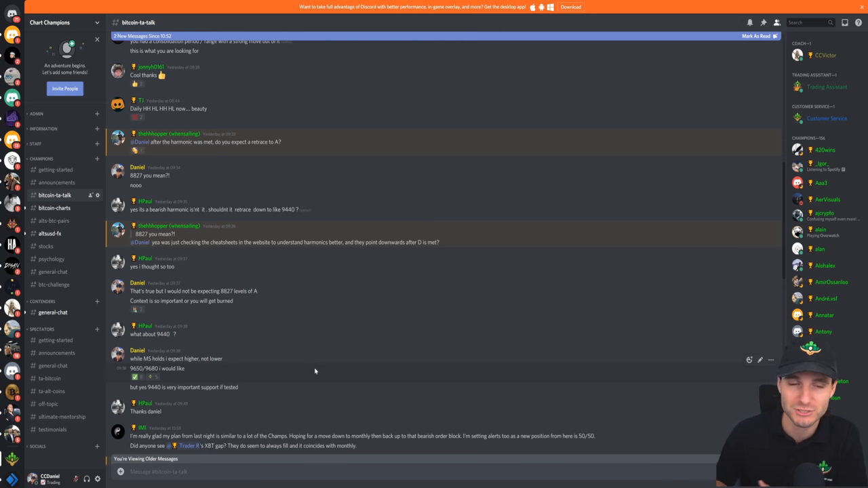
{"action": "mouse_move", "coordinate": [200, 356]}
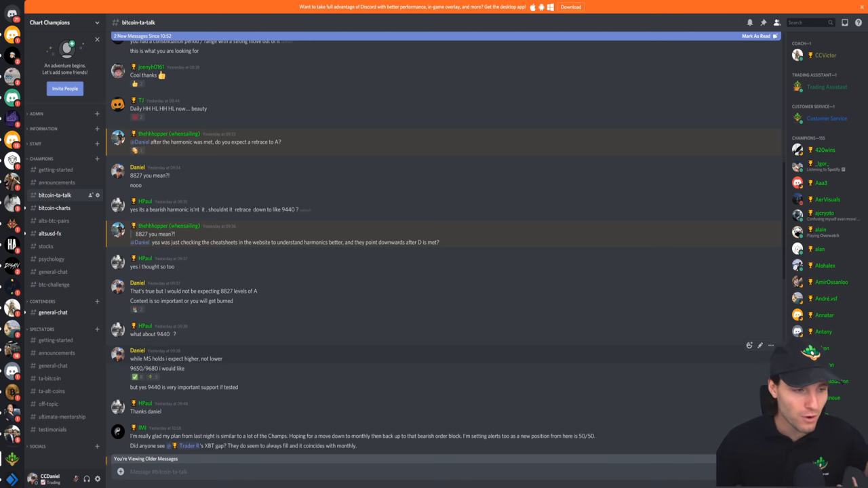
Step: Scroll down through the older bitcoin-ta-talk messages to the Gartley pattern chart post and replies
{"action": "scroll", "scroll_direction": "down", "scroll_amount": 3}
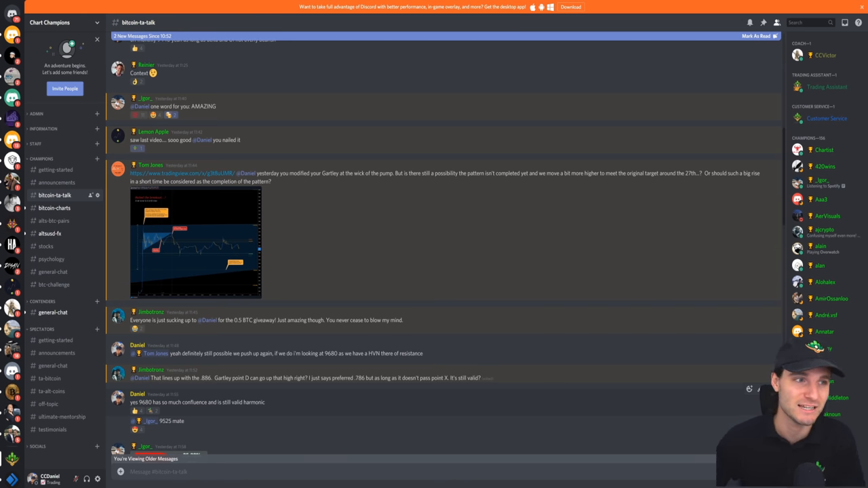
Step: Switch to the #bitcoin-charts channel showing the orderbook and 9650/9680 HVN posts
{"action": "left_click", "coordinate": [54, 208]}
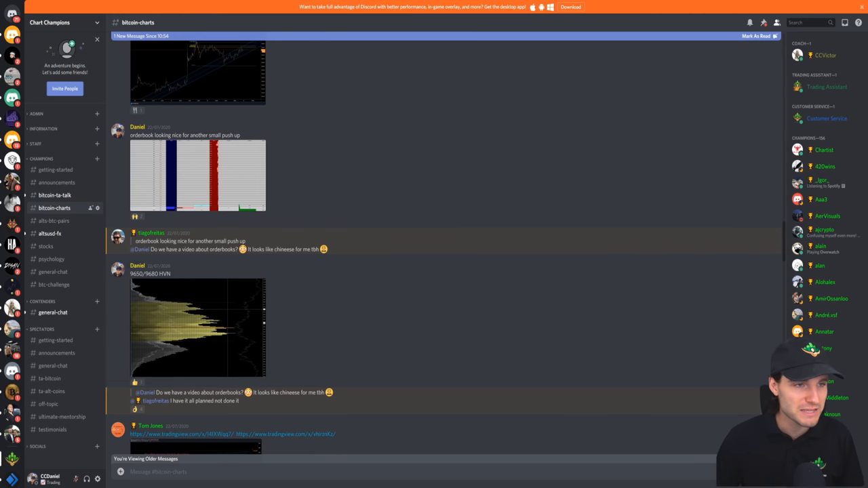
{"action": "mouse_move", "coordinate": [386, 120]}
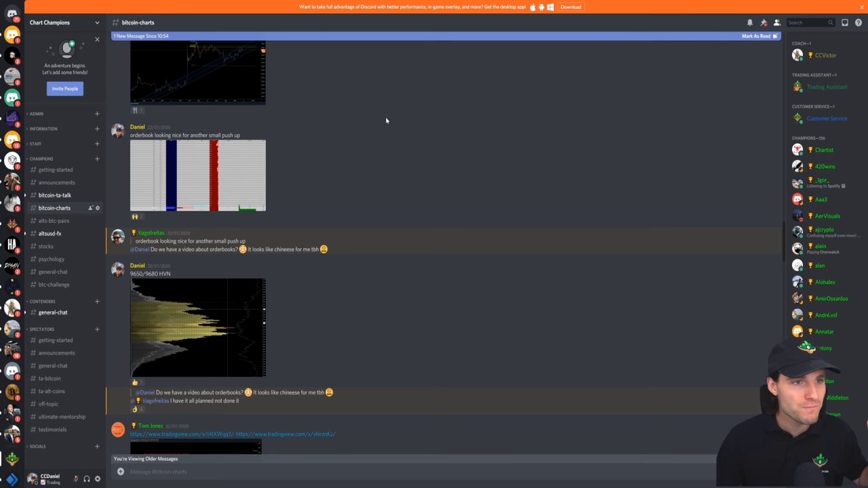
{"action": "mouse_move", "coordinate": [396, 86]}
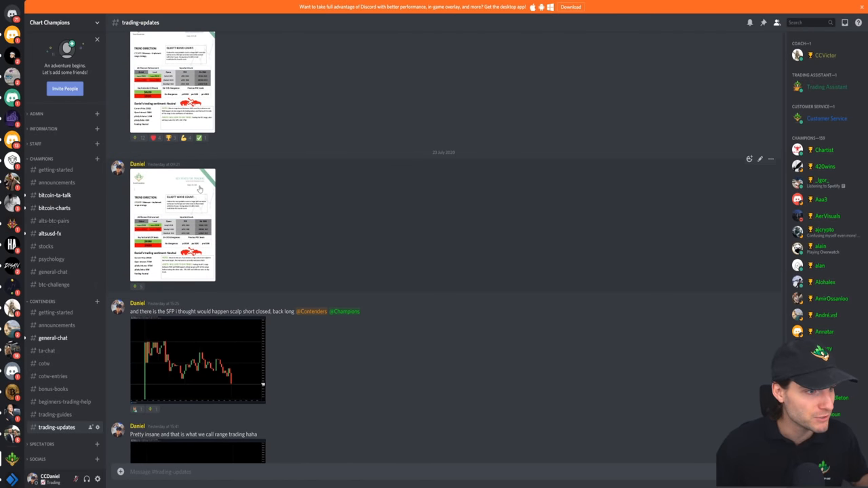
Step: Enlarge the latest Key Stats for Trading sheet in #trading-updates for reading
{"action": "left_click", "coordinate": [173, 224]}
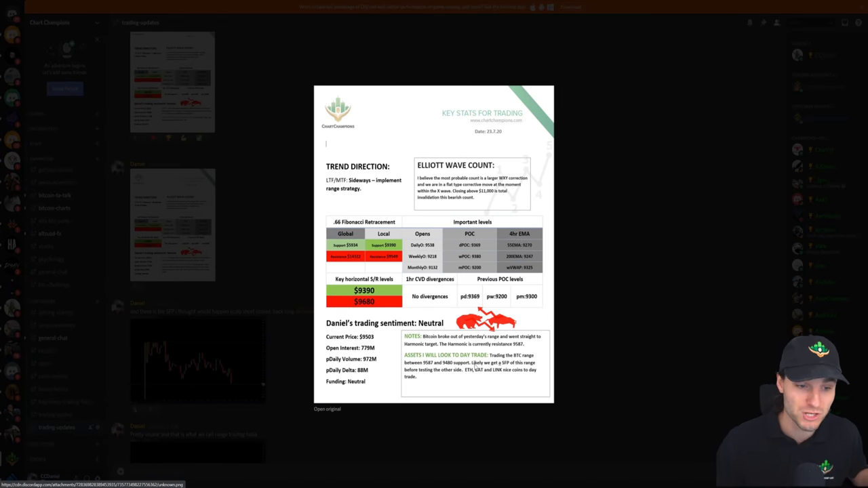
{"action": "mouse_move", "coordinate": [453, 378]}
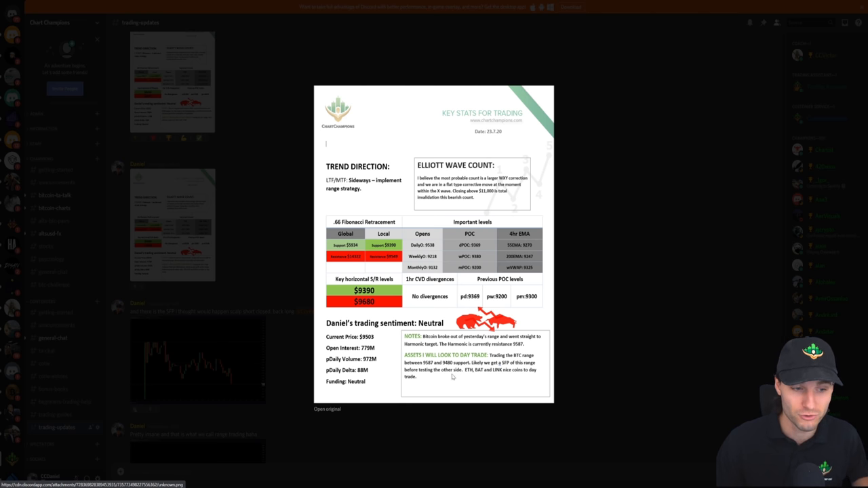
{"action": "mouse_move", "coordinate": [358, 310]}
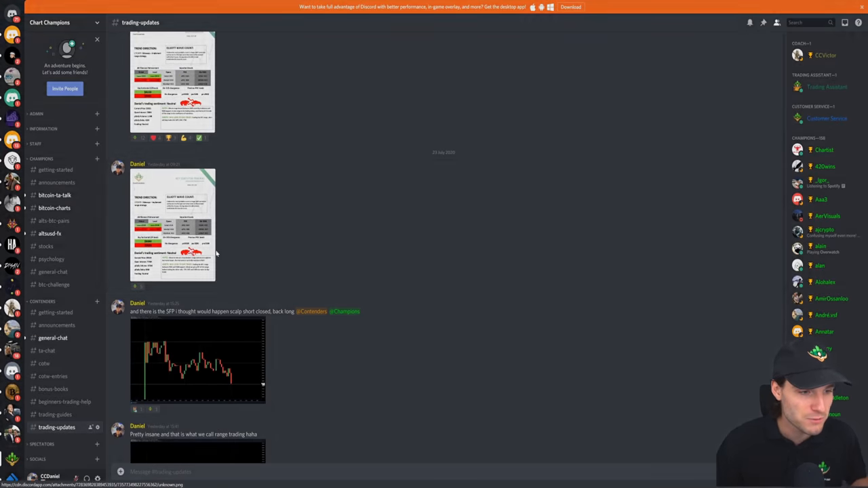
Step: Close the Key Stats preview, view the posted SFP range-trading chart full size, then close it back to the feed
{"action": "left_click", "coordinate": [173, 224]}
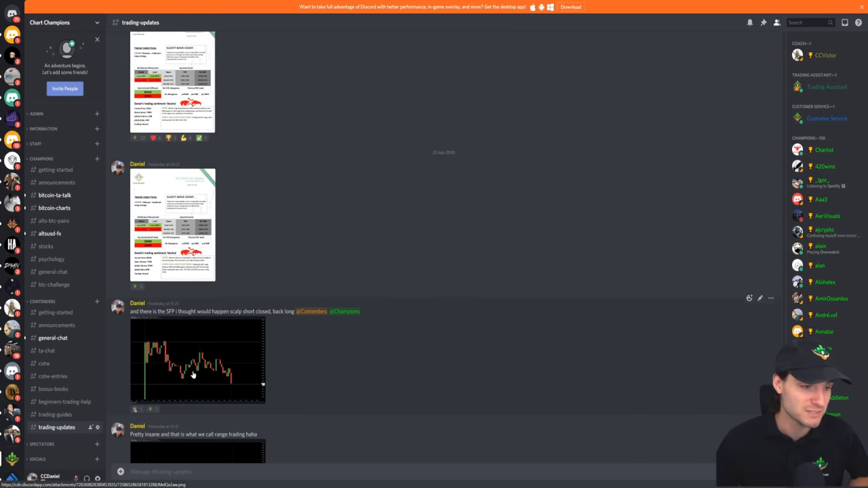
{"action": "left_click", "coordinate": [197, 359]}
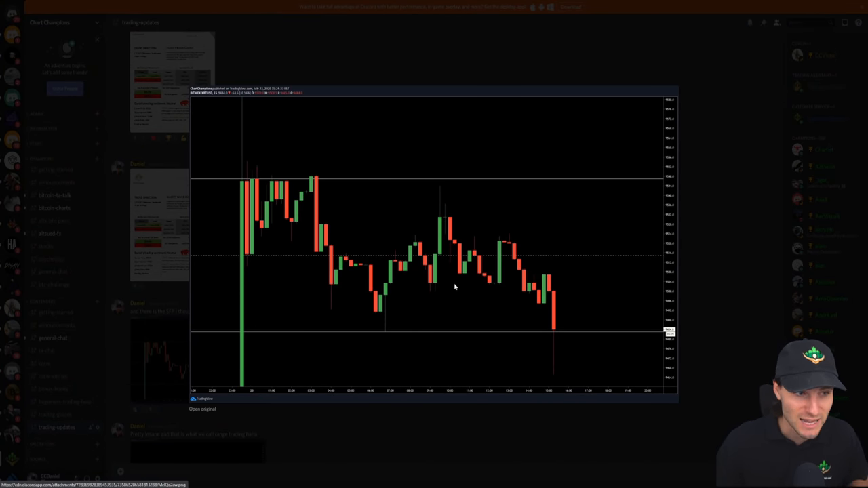
{"action": "mouse_move", "coordinate": [273, 96]}
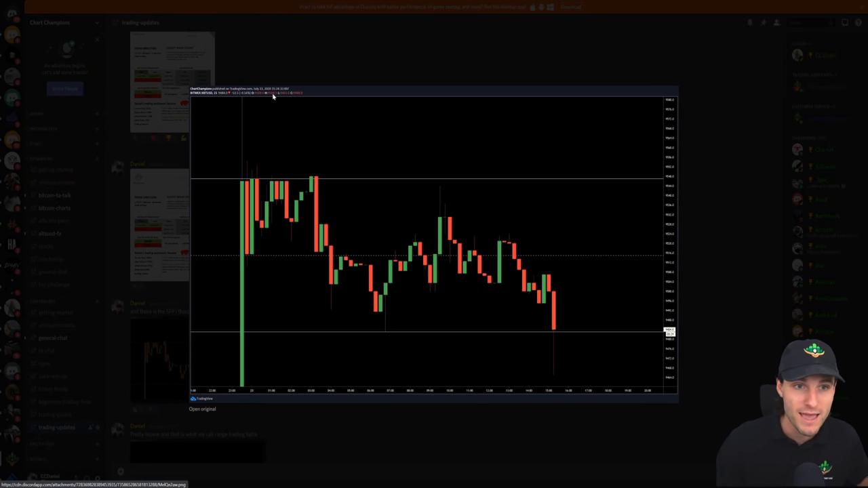
{"action": "mouse_move", "coordinate": [550, 371]}
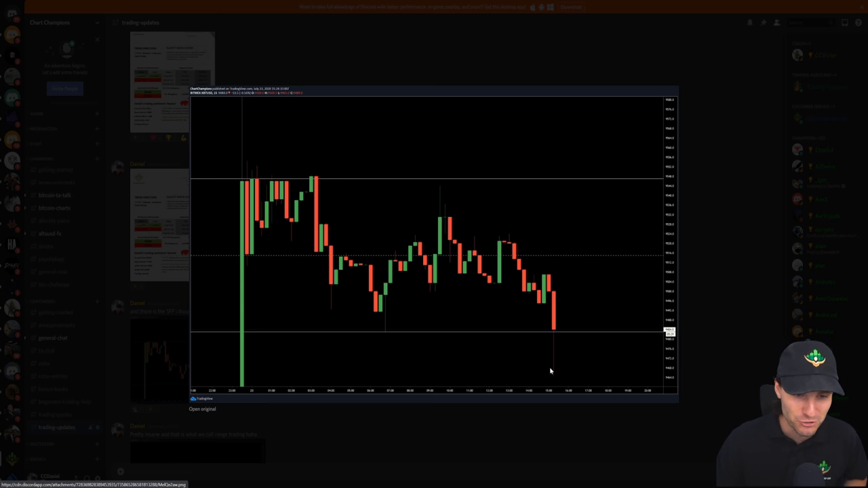
{"action": "mouse_move", "coordinate": [552, 333]}
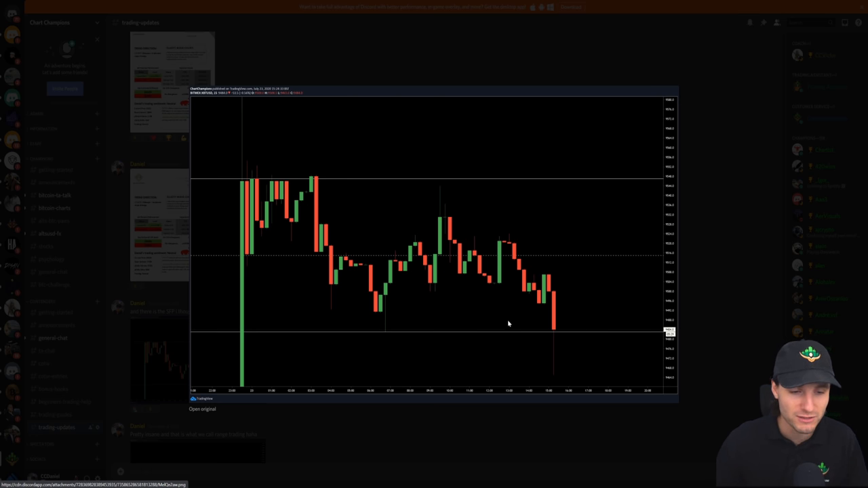
{"action": "mouse_move", "coordinate": [458, 314]}
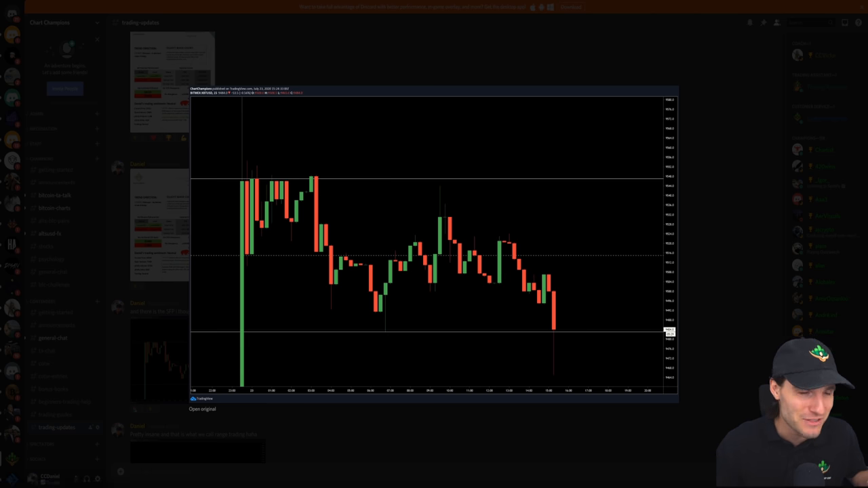
{"action": "left_click", "coordinate": [202, 409]}
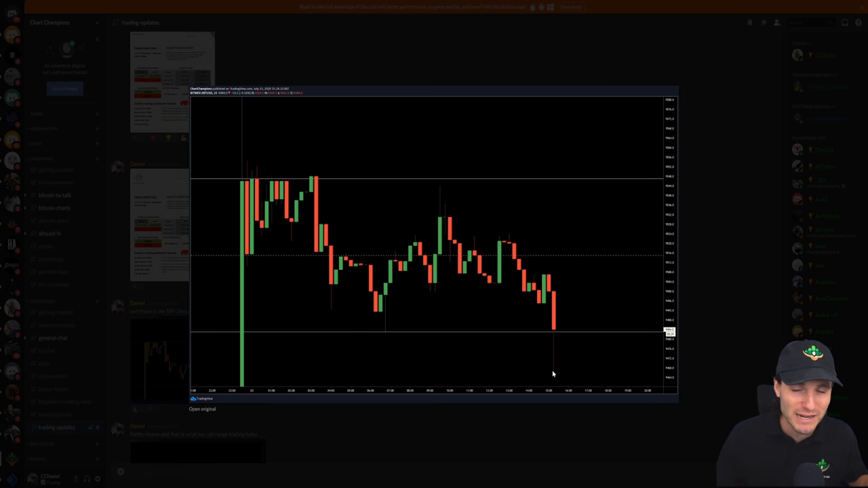
{"action": "mouse_move", "coordinate": [480, 308]}
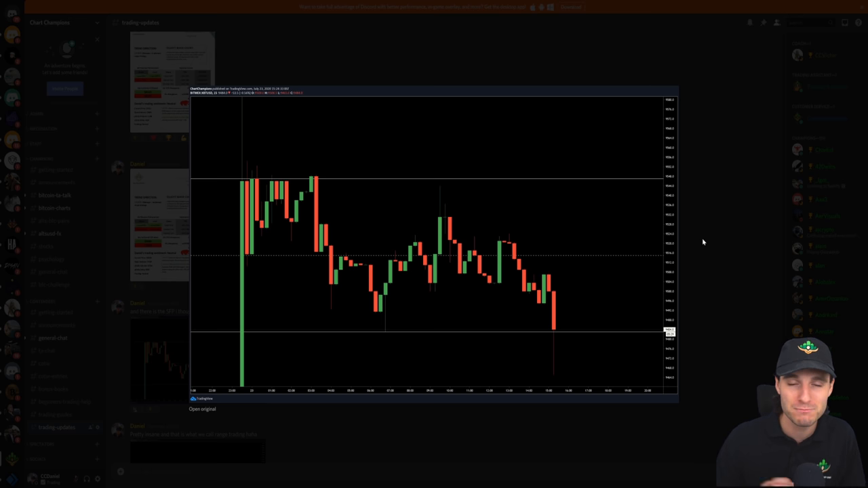
{"action": "mouse_move", "coordinate": [556, 378]}
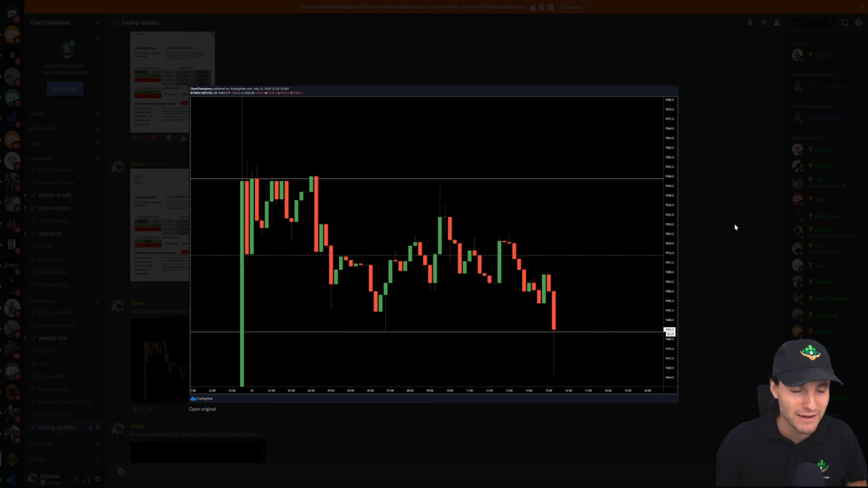
{"action": "left_click", "coordinate": [202, 409]}
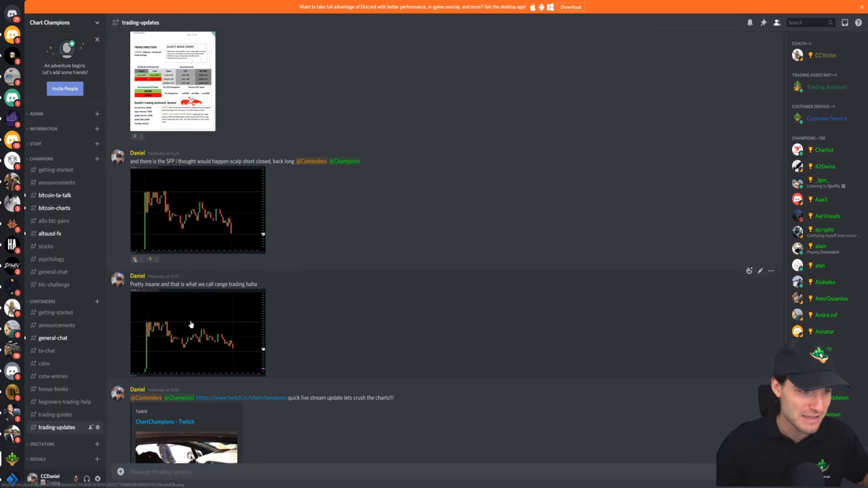
{"action": "scroll", "scroll_direction": "down", "scroll_amount": 3}
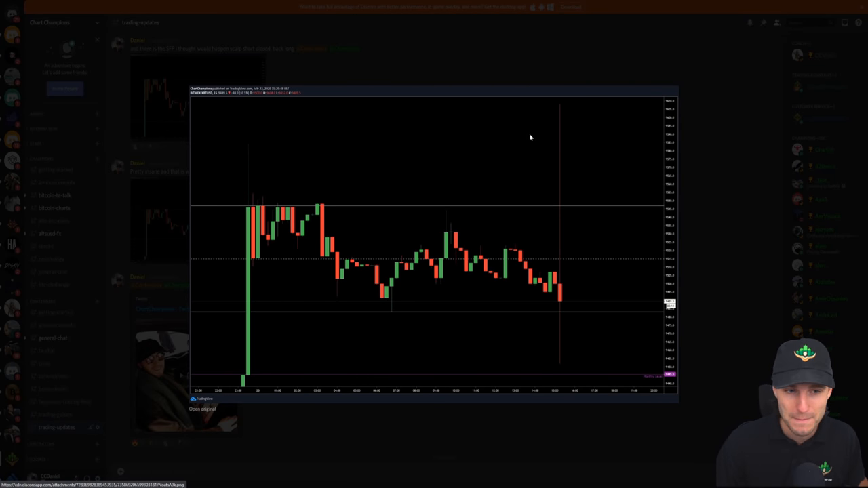
{"action": "mouse_move", "coordinate": [556, 304]}
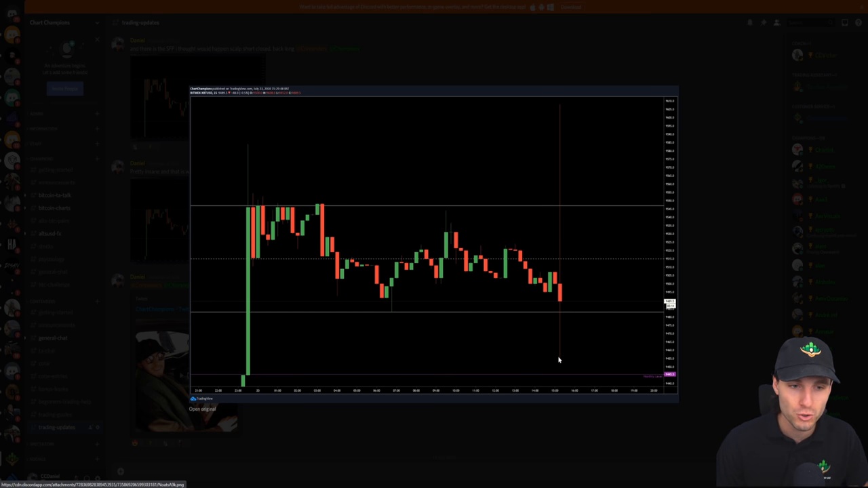
{"action": "mouse_move", "coordinate": [561, 275]}
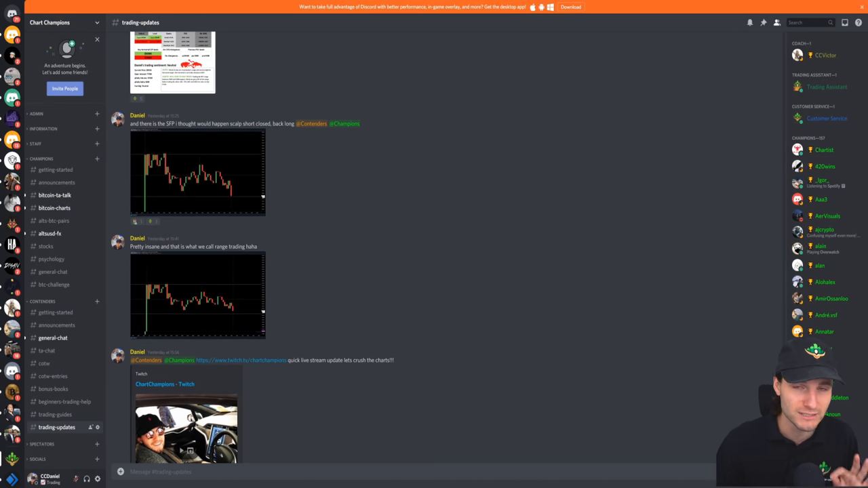
Step: Switch to #bitcoin-charts and view the harmonic pattern chart and the 'I broke BTC' chart full size
{"action": "left_click", "coordinate": [54, 207]}
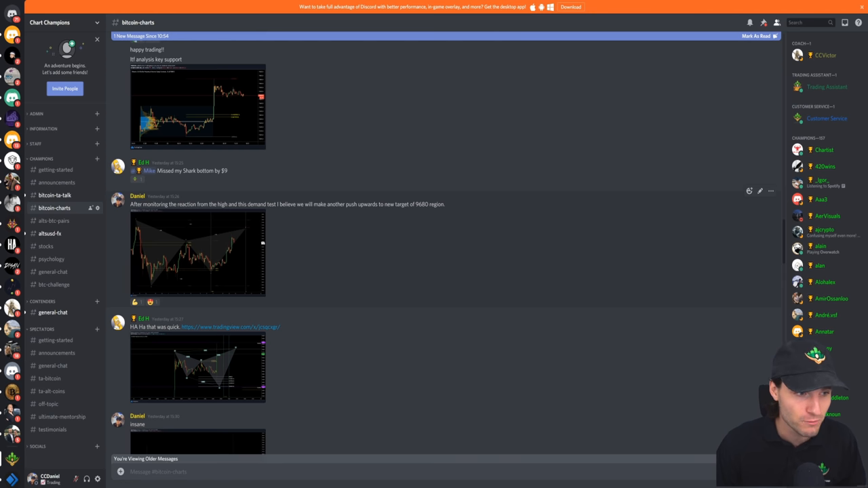
{"action": "mouse_move", "coordinate": [285, 216]}
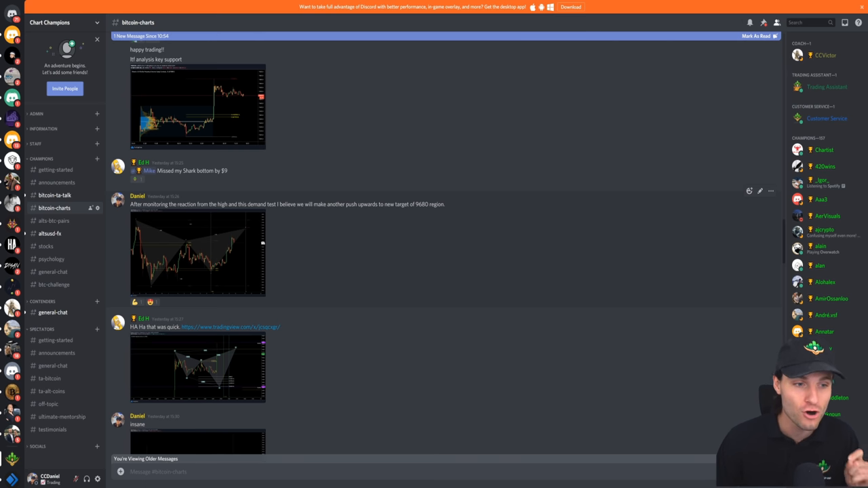
{"action": "left_click", "coordinate": [197, 254]}
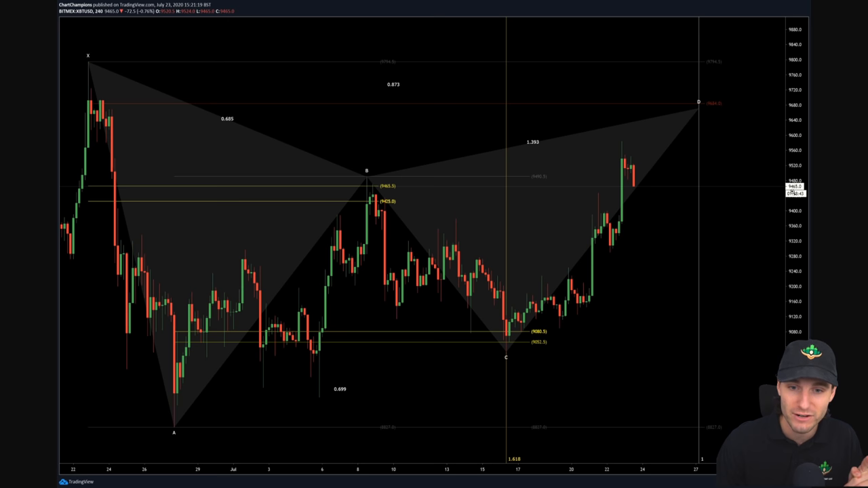
{"action": "mouse_move", "coordinate": [634, 165]}
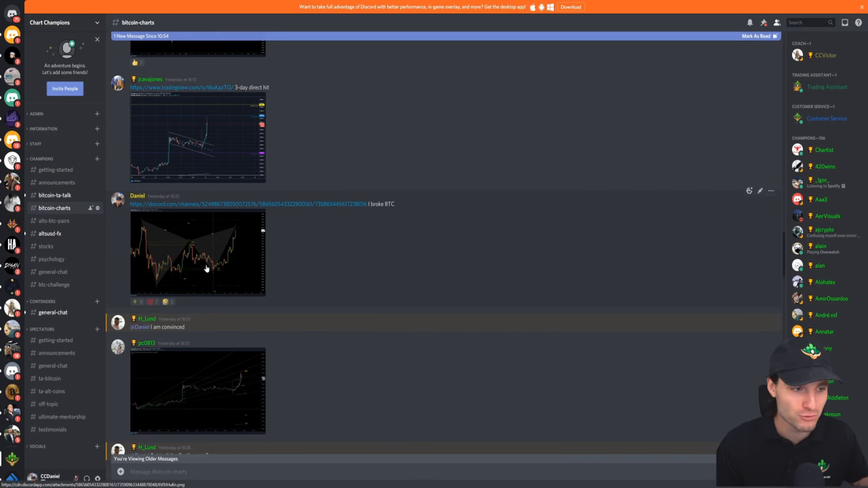
{"action": "left_click", "coordinate": [197, 254]}
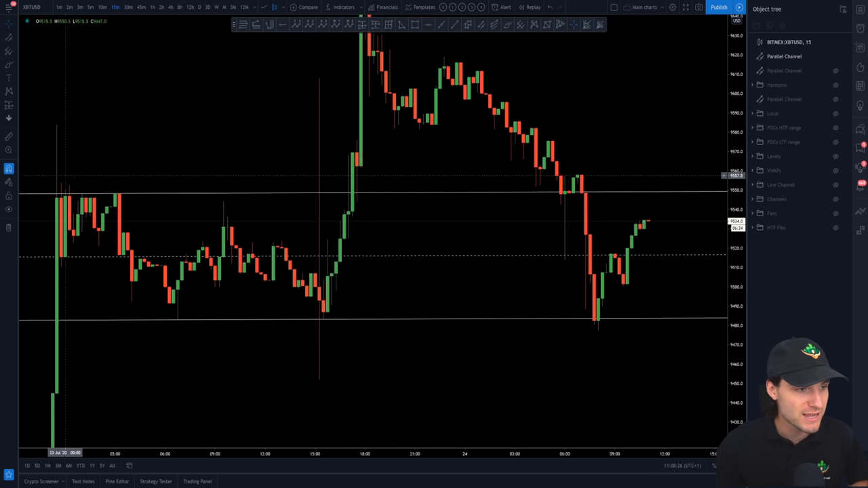
{"action": "mouse_move", "coordinate": [219, 228]}
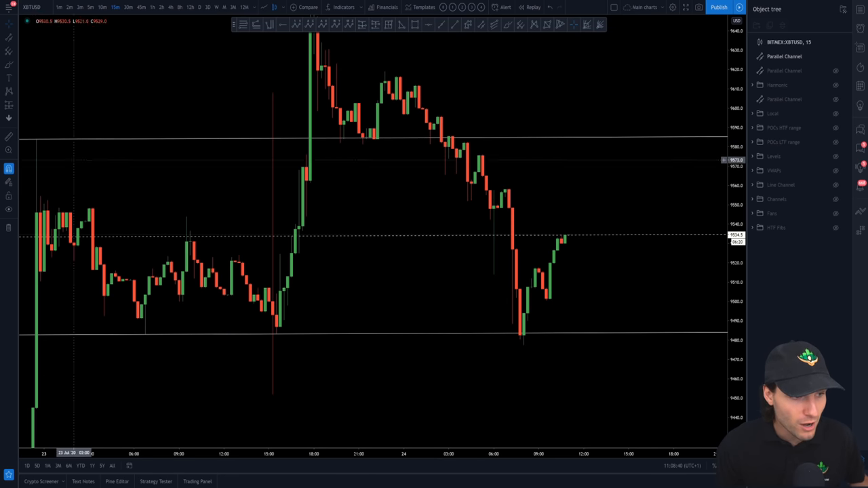
{"action": "mouse_move", "coordinate": [273, 401]}
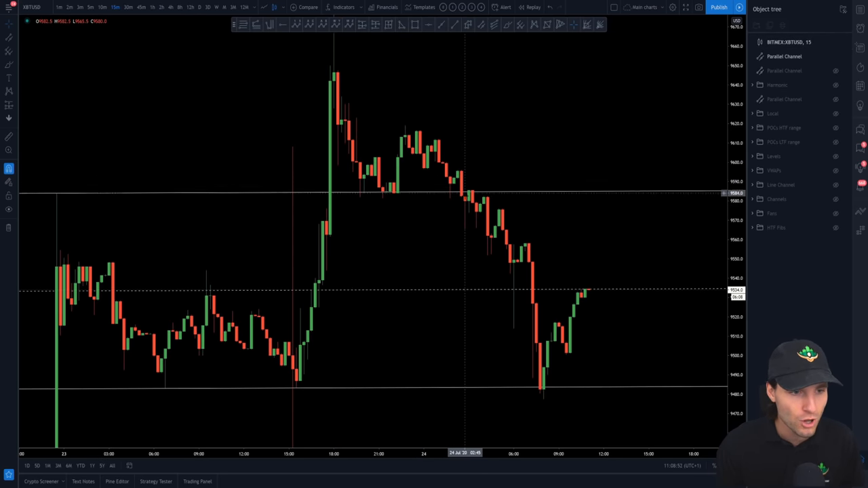
{"action": "mouse_move", "coordinate": [468, 195]}
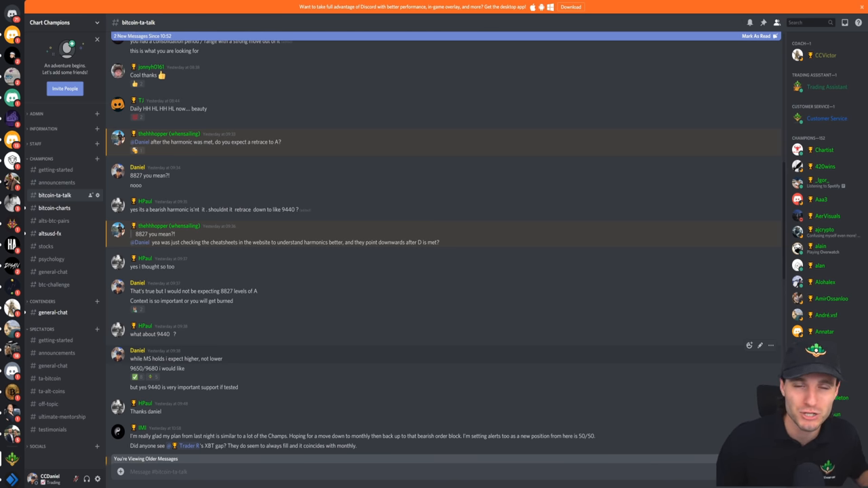
{"action": "mouse_move", "coordinate": [179, 161]}
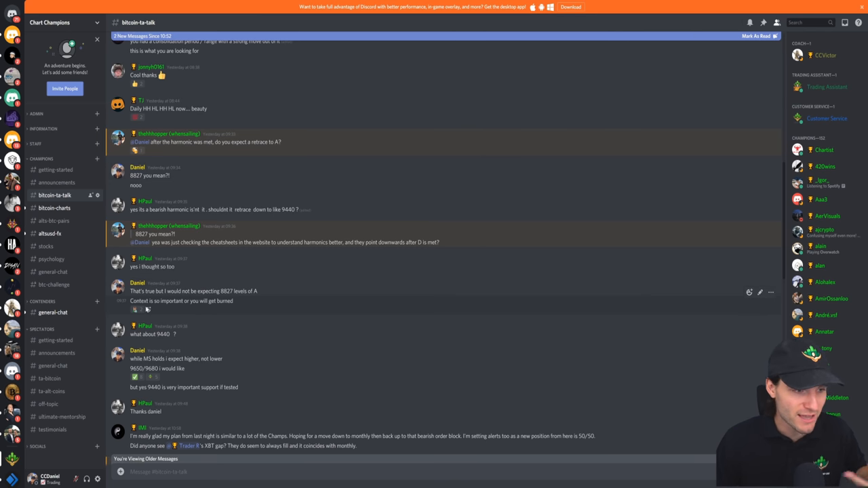
{"action": "mouse_move", "coordinate": [274, 309]}
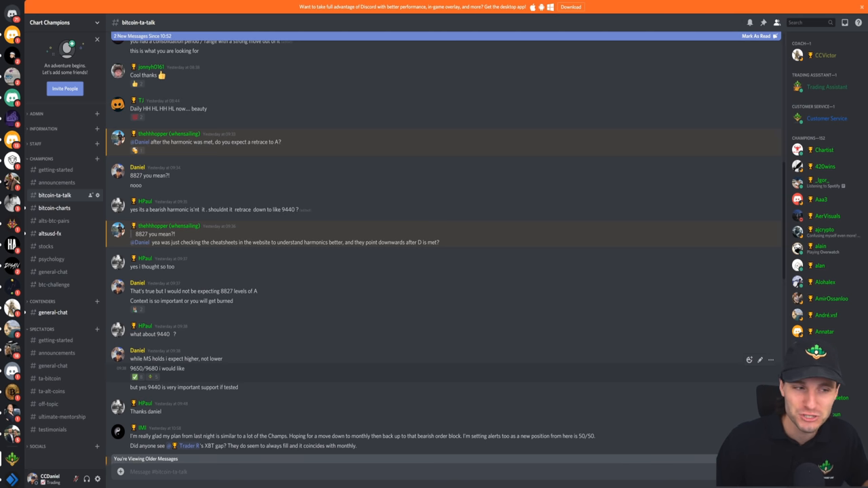
Step: Bring up the earlier bitcoin-ta-talk message about the bearish harmonic and 9440 support
{"action": "double_click", "coordinate": [154, 388]}
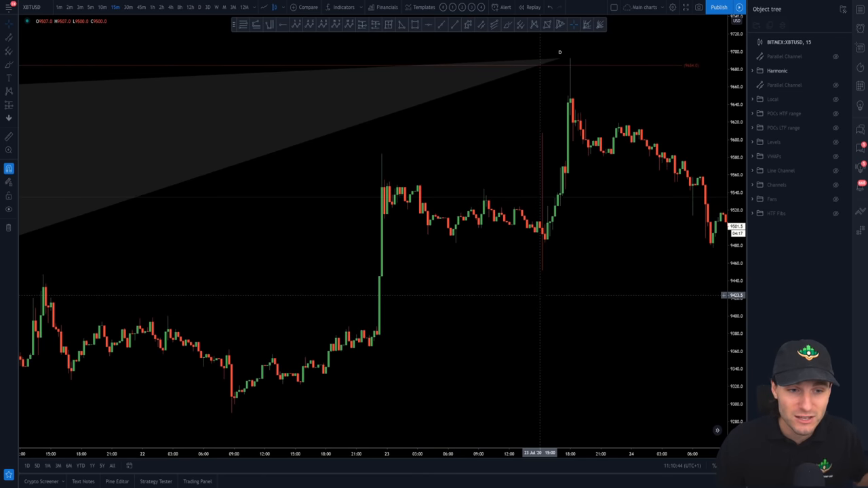
{"action": "mouse_move", "coordinate": [541, 294]}
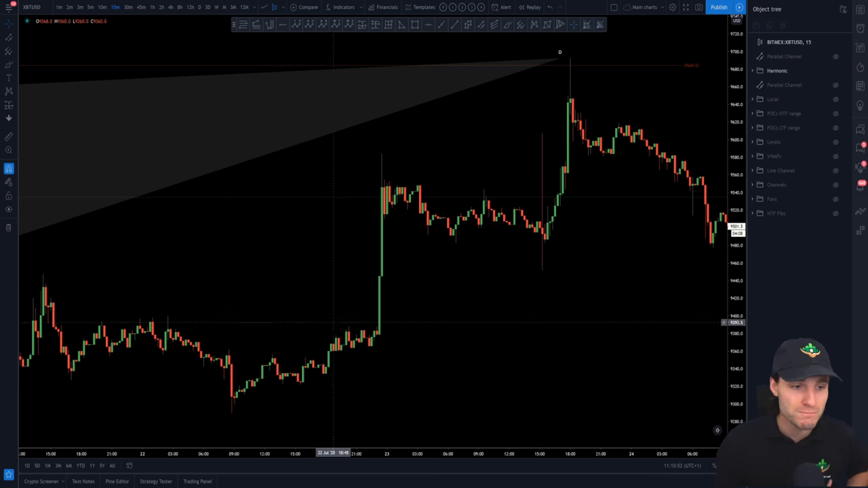
{"action": "mouse_move", "coordinate": [567, 197]}
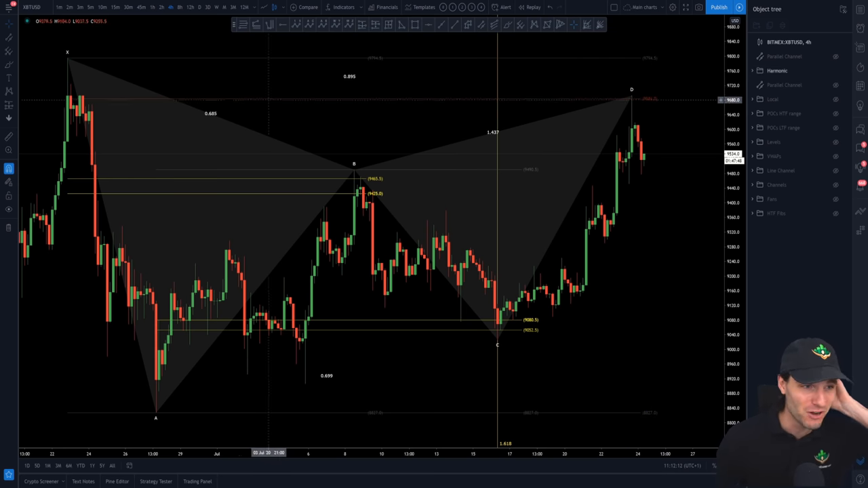
{"action": "mouse_move", "coordinate": [115, 7]}
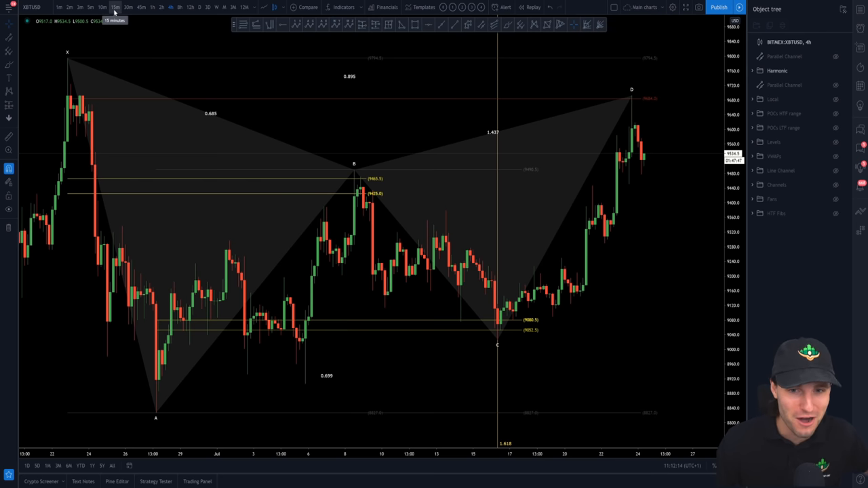
{"action": "left_click", "coordinate": [115, 7]}
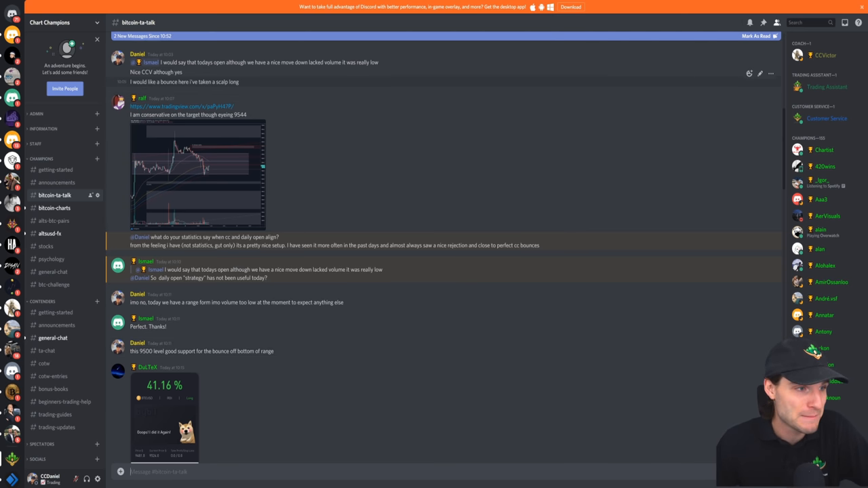
Step: Scroll through yesterday's bitcoin-ta-talk discussion, then move to the #trading-updates channel
{"action": "scroll", "scroll_direction": "down", "scroll_amount": 3}
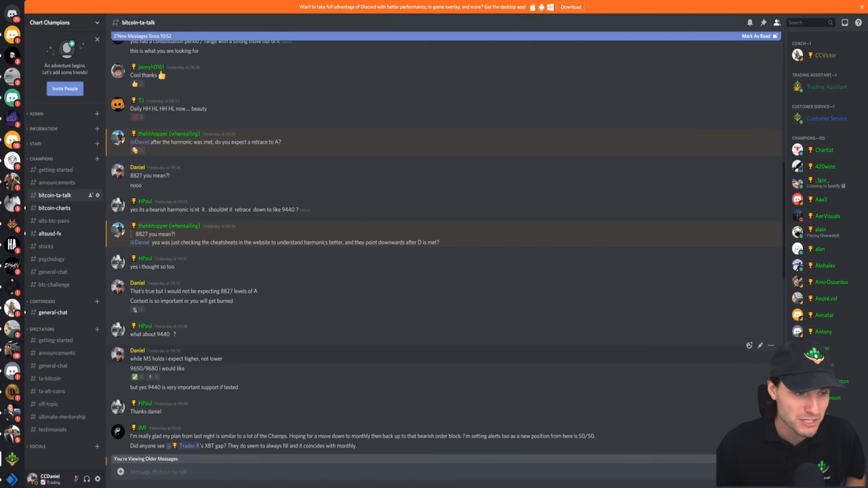
{"action": "left_click", "coordinate": [57, 428]}
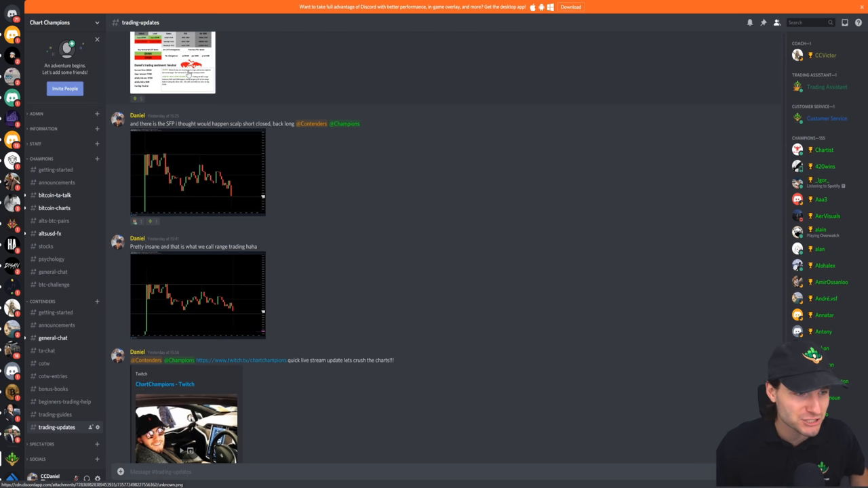
Step: Scroll to the SFP scalp and range trading posts, then return to the #bitcoin-ta-talk chat
{"action": "scroll", "scroll_direction": "down", "scroll_amount": 3}
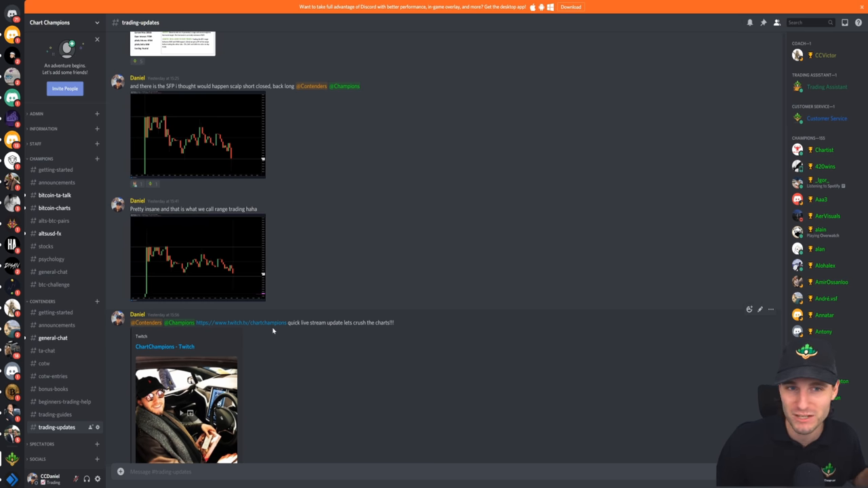
{"action": "mouse_move", "coordinate": [300, 310]}
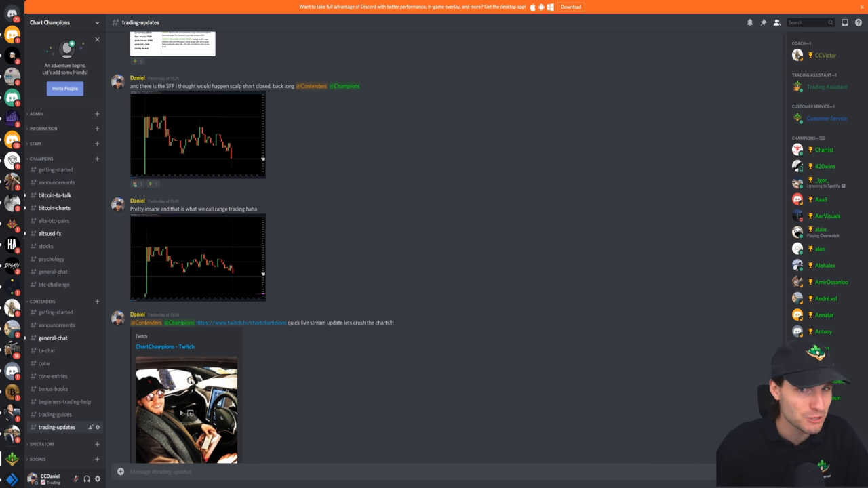
{"action": "left_click", "coordinate": [54, 196]}
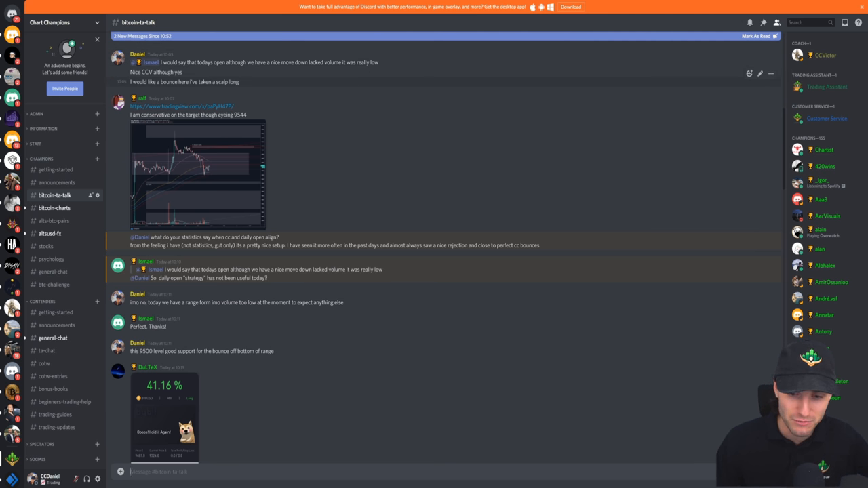
{"action": "mouse_move", "coordinate": [452, 120]}
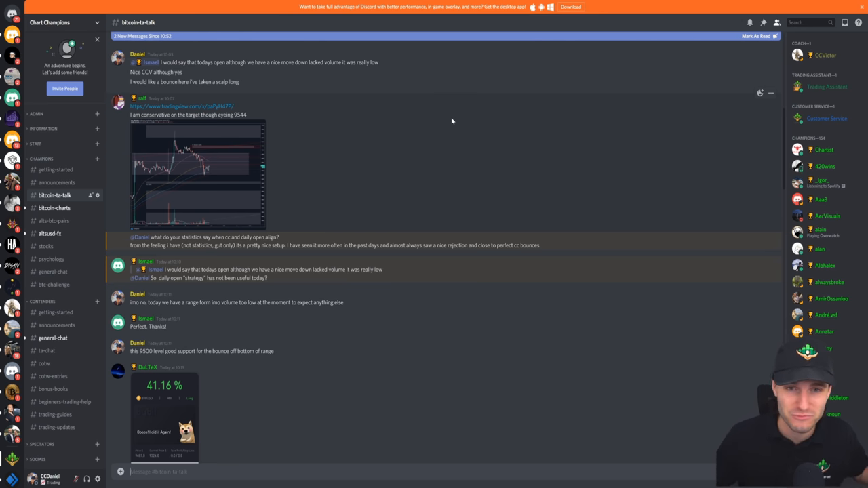
{"action": "mouse_move", "coordinate": [465, 227]}
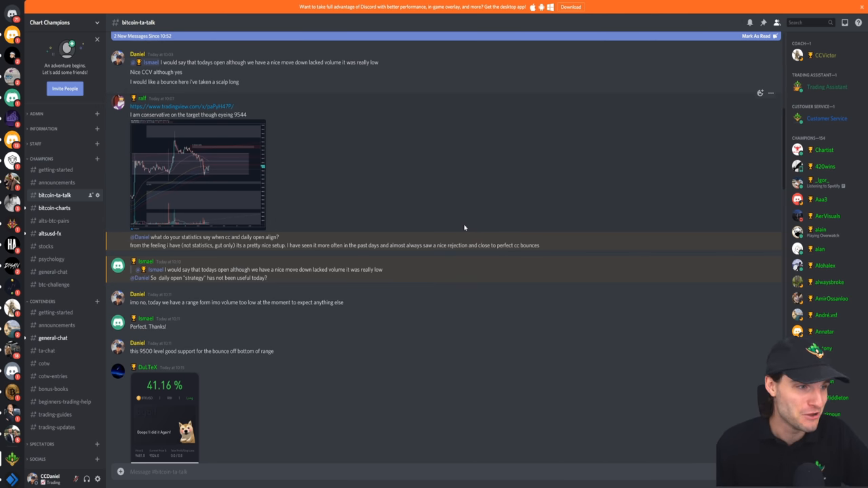